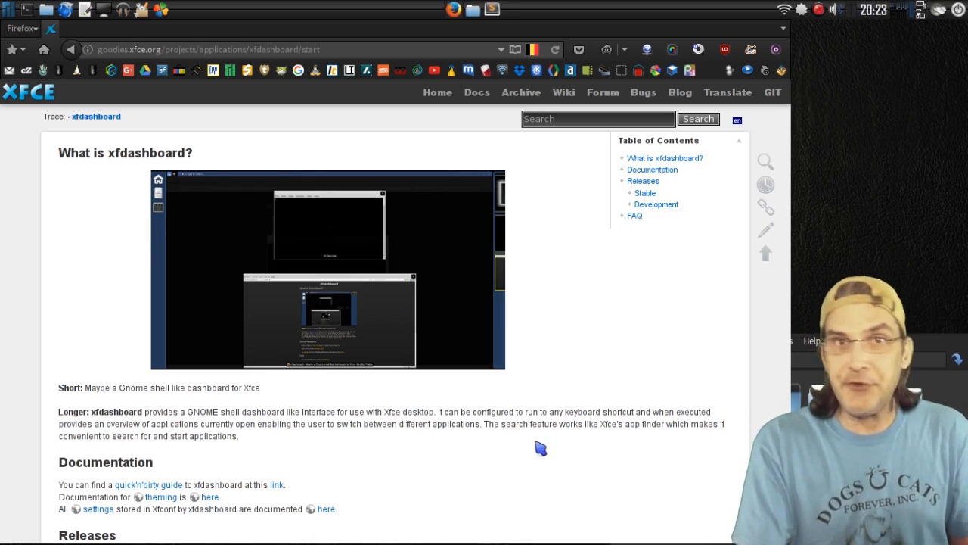
- Scroll the xfdashboard project page down to the Releases section with 0.4.2 and 0.5.91 tarballs
{"action": "scroll", "scroll_direction": "down", "scroll_amount": 3}
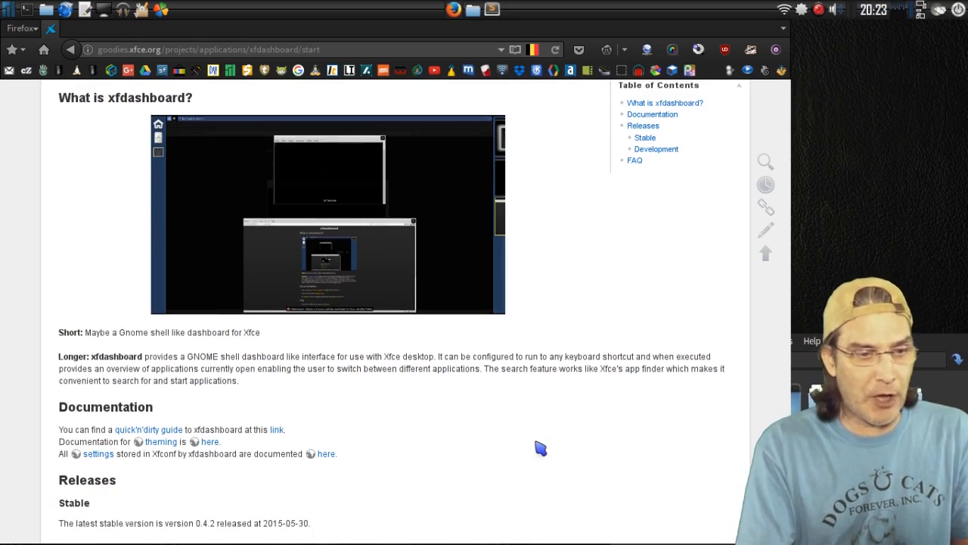
{"action": "scroll", "scroll_direction": "down", "scroll_amount": 3}
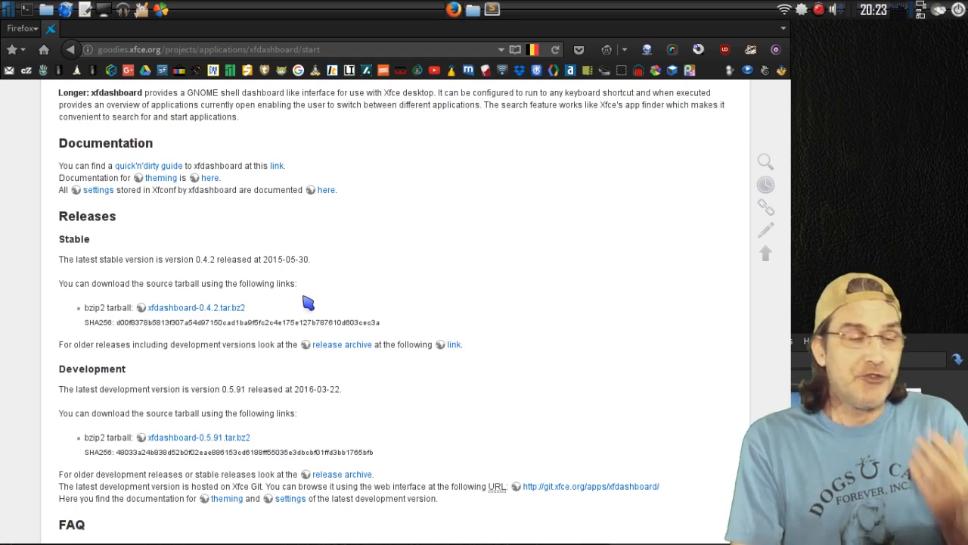
- Launch the Xfce Settings Manager from the panel
{"action": "left_click", "coordinate": [8, 9]}
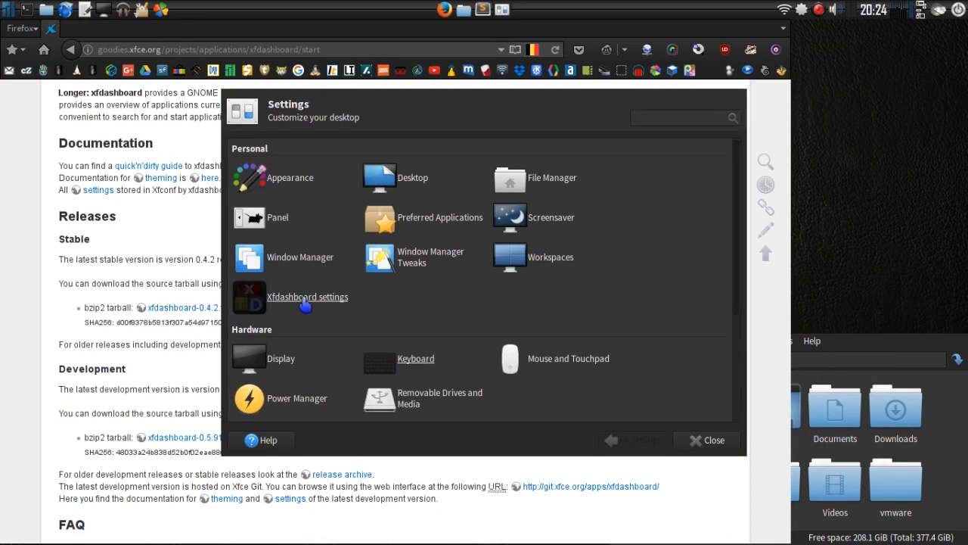
{"action": "mouse_move", "coordinate": [306, 303]}
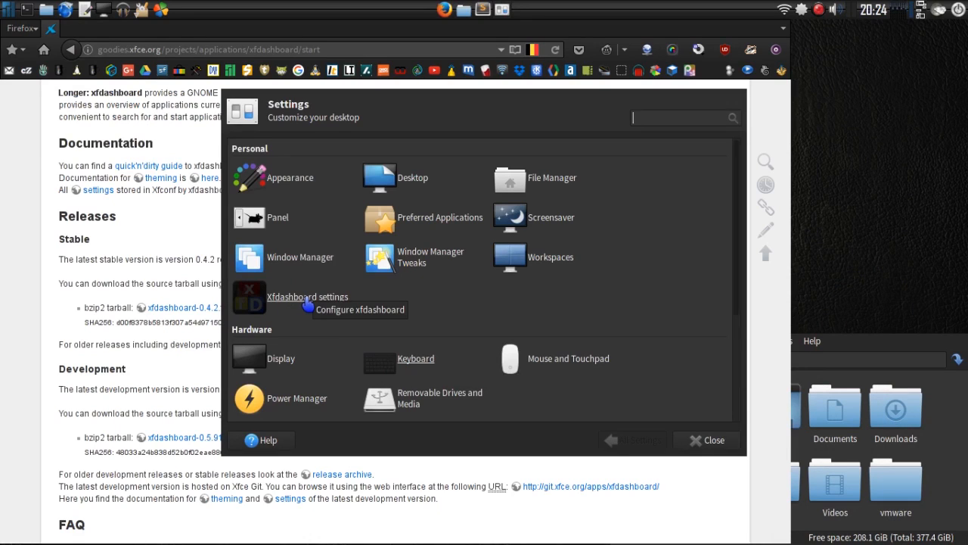
{"action": "left_click", "coordinate": [414, 357]}
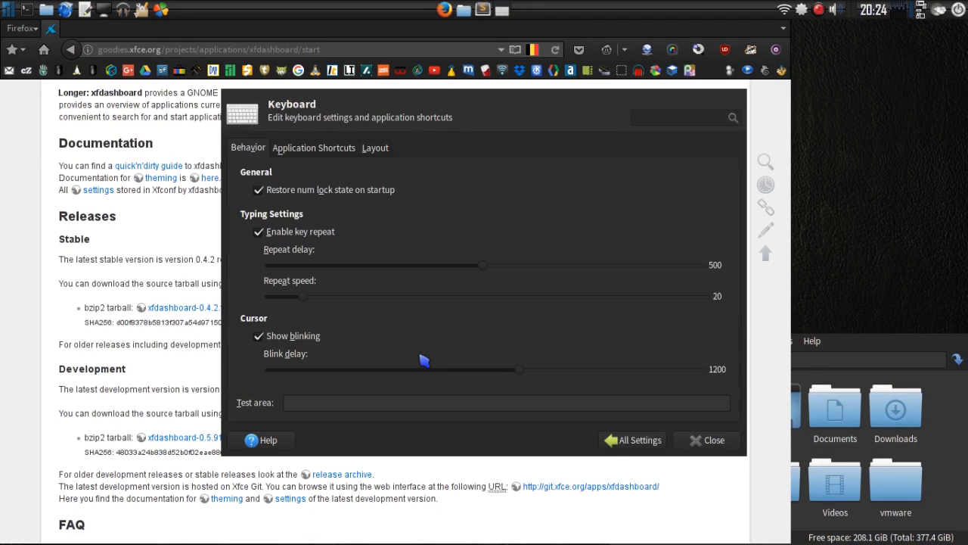
{"action": "left_click", "coordinate": [314, 149]}
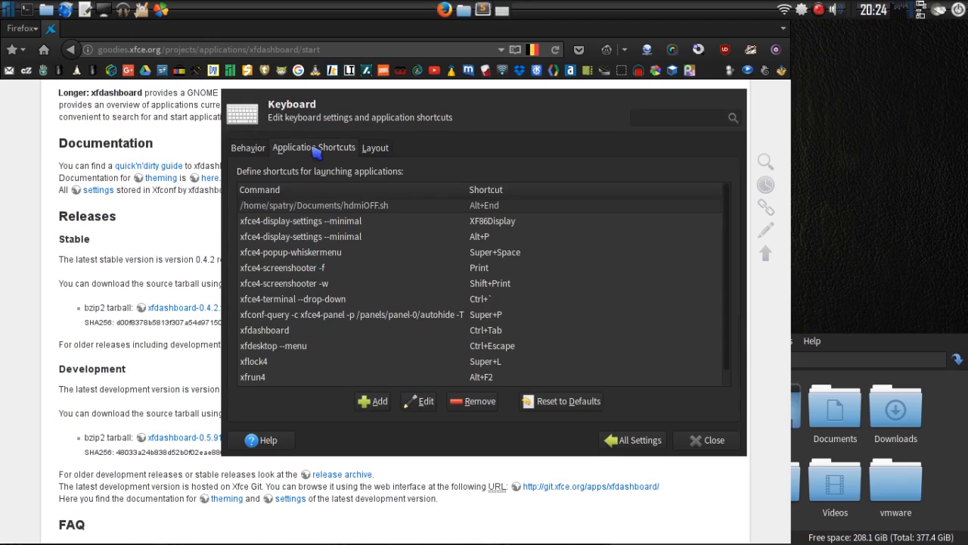
{"action": "mouse_move", "coordinate": [313, 227]}
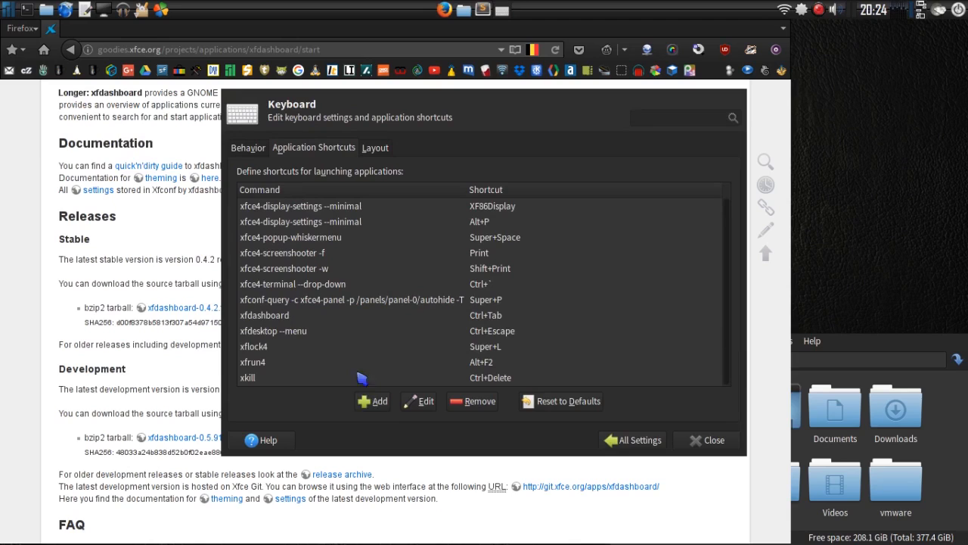
{"action": "mouse_move", "coordinate": [248, 318]}
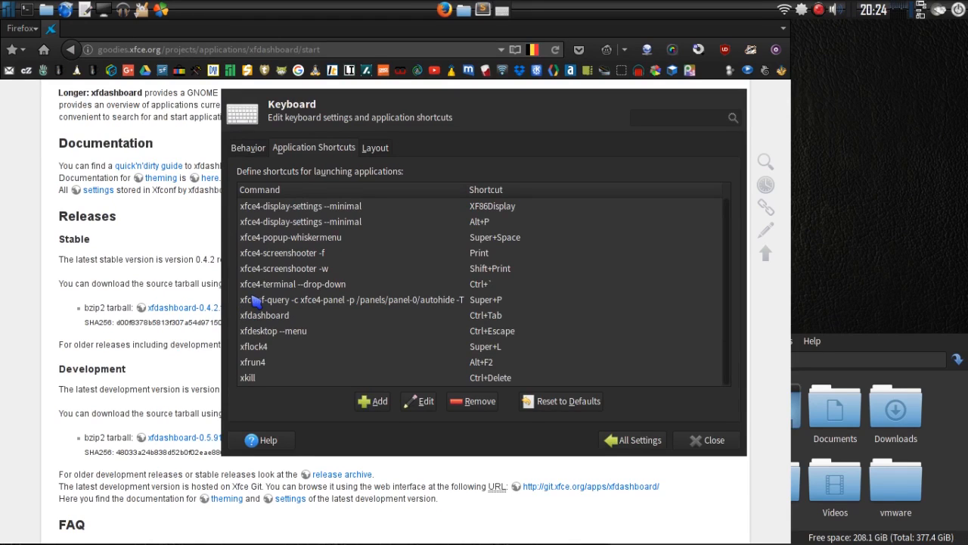
{"action": "mouse_move", "coordinate": [484, 327]}
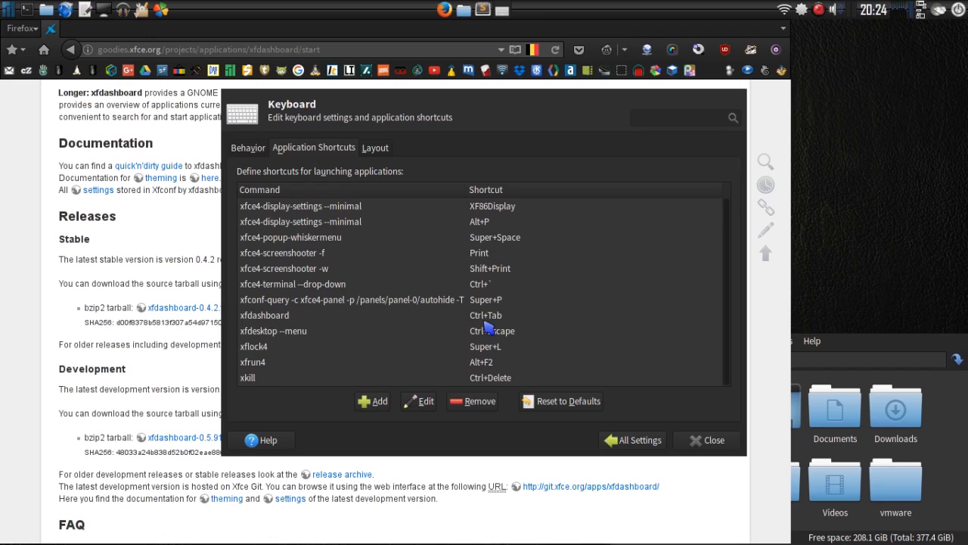
{"action": "left_click", "coordinate": [632, 439]}
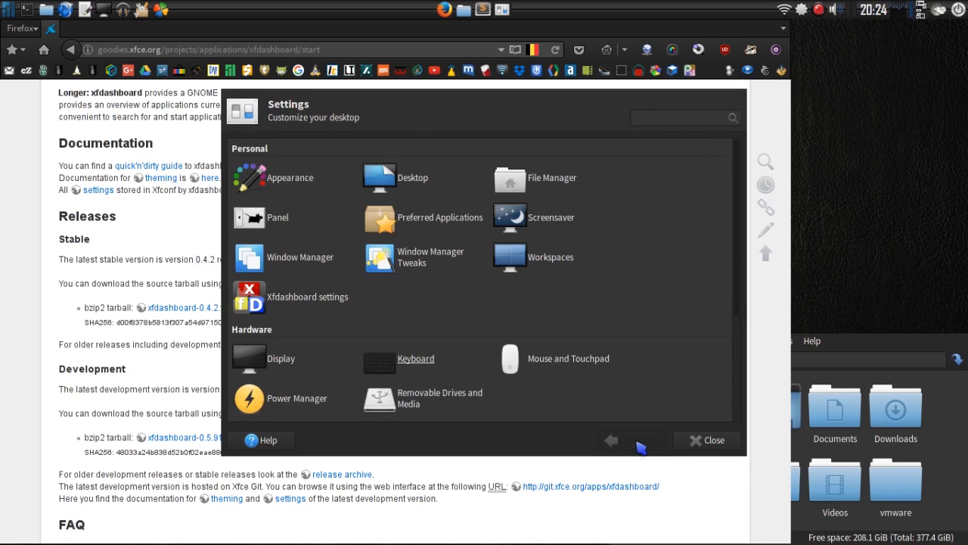
- In xfdashboard settings, turn off 'Always start a new instance for application'
{"action": "left_click", "coordinate": [681, 118]}
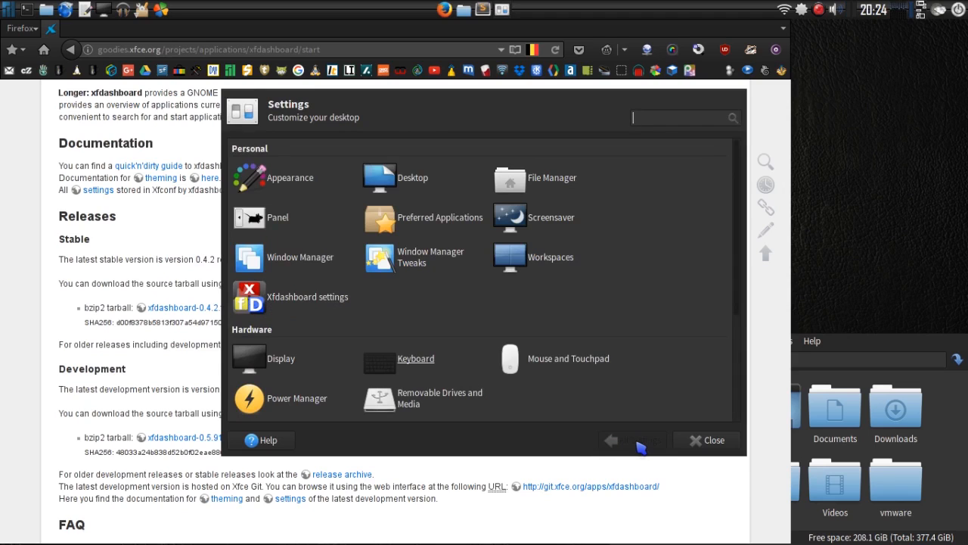
{"action": "left_click", "coordinate": [248, 297]}
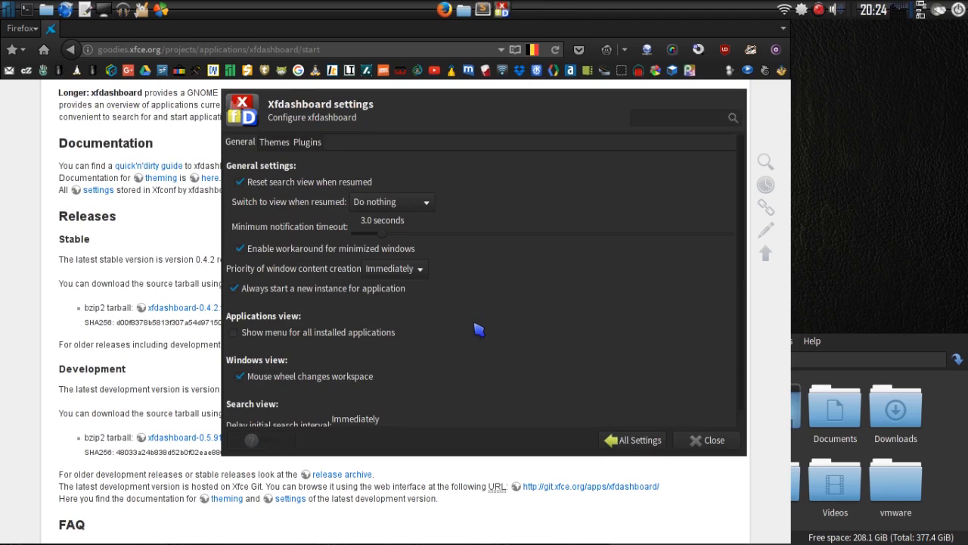
{"action": "mouse_move", "coordinate": [275, 190]}
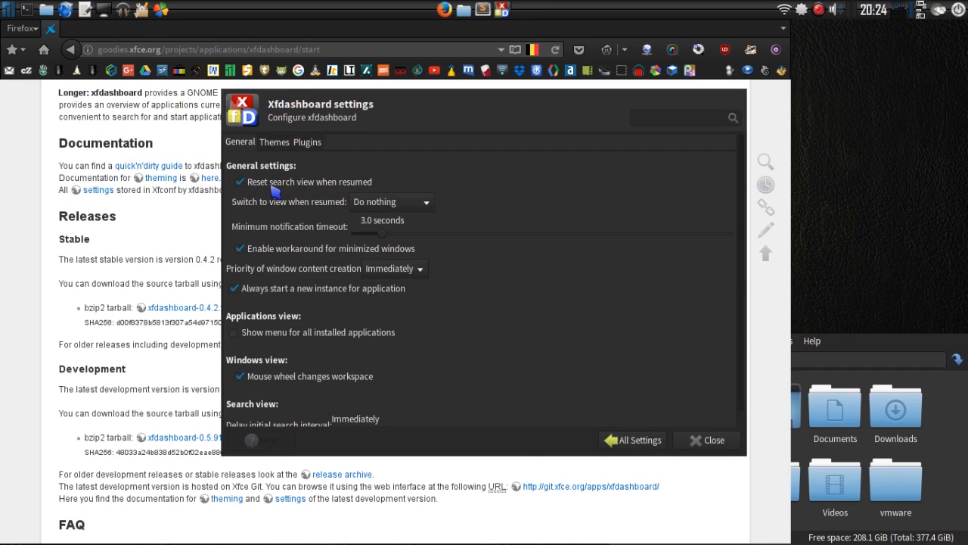
{"action": "mouse_move", "coordinate": [315, 201]}
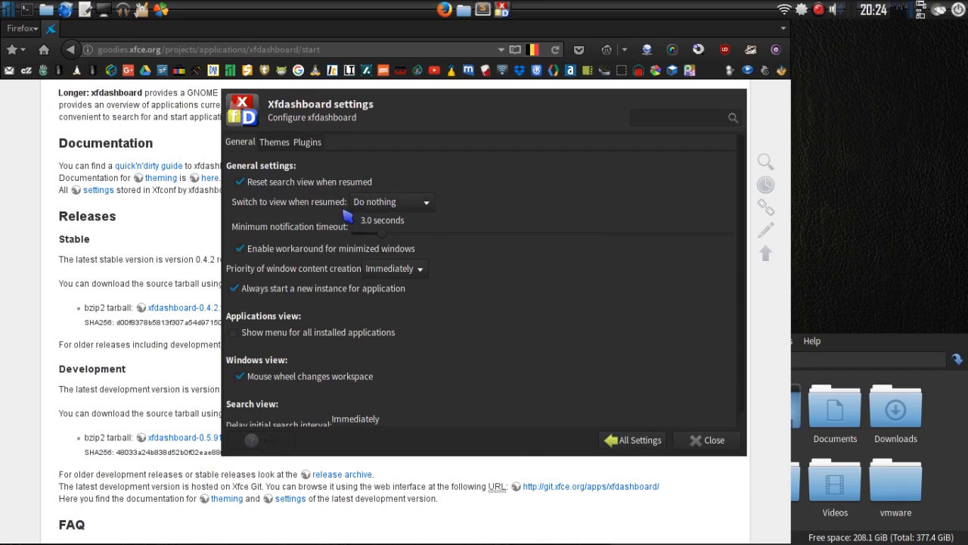
{"action": "mouse_move", "coordinate": [321, 211]}
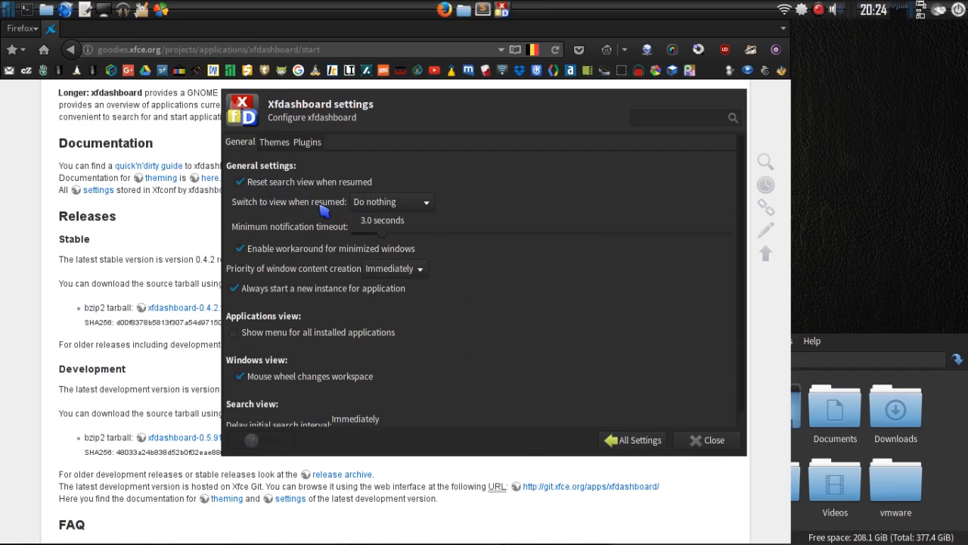
{"action": "mouse_move", "coordinate": [290, 201]}
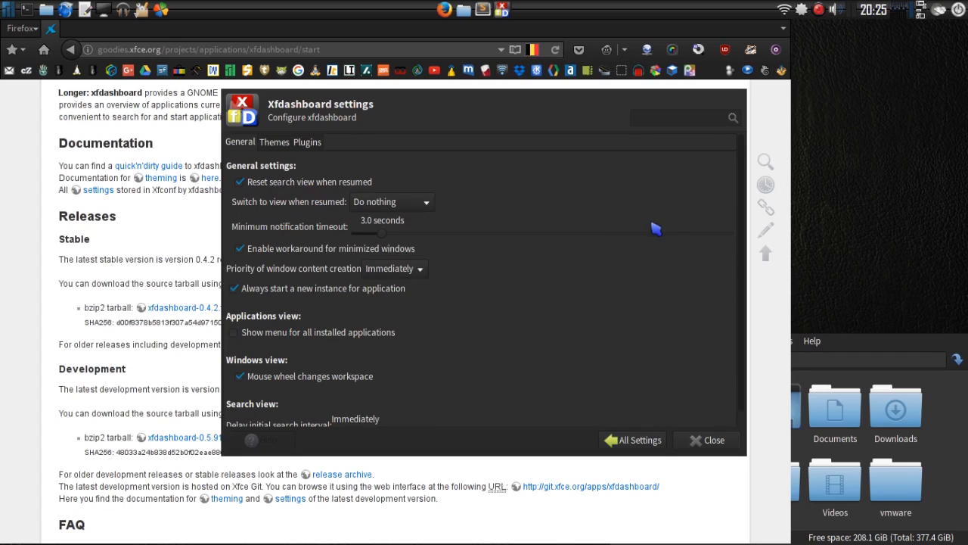
{"action": "mouse_move", "coordinate": [320, 230]}
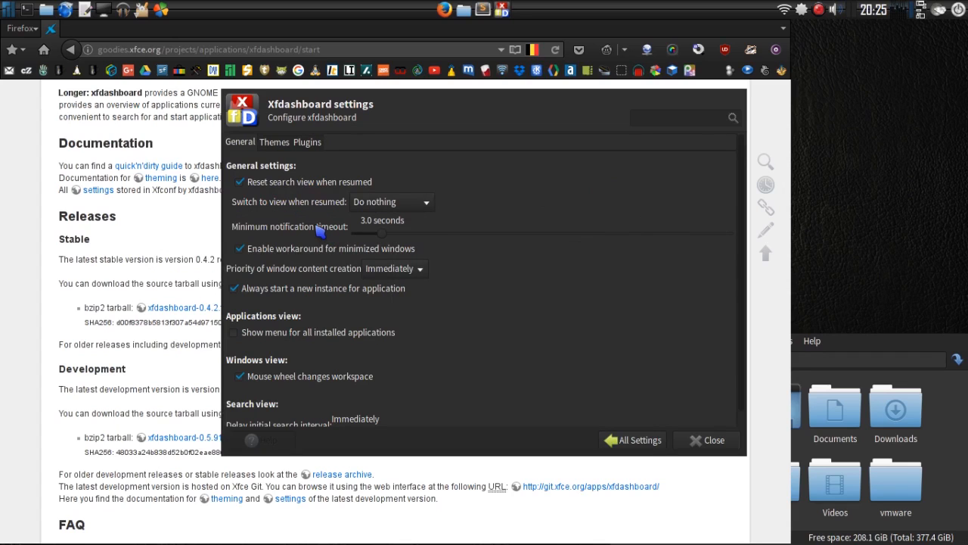
{"action": "mouse_move", "coordinate": [310, 230]}
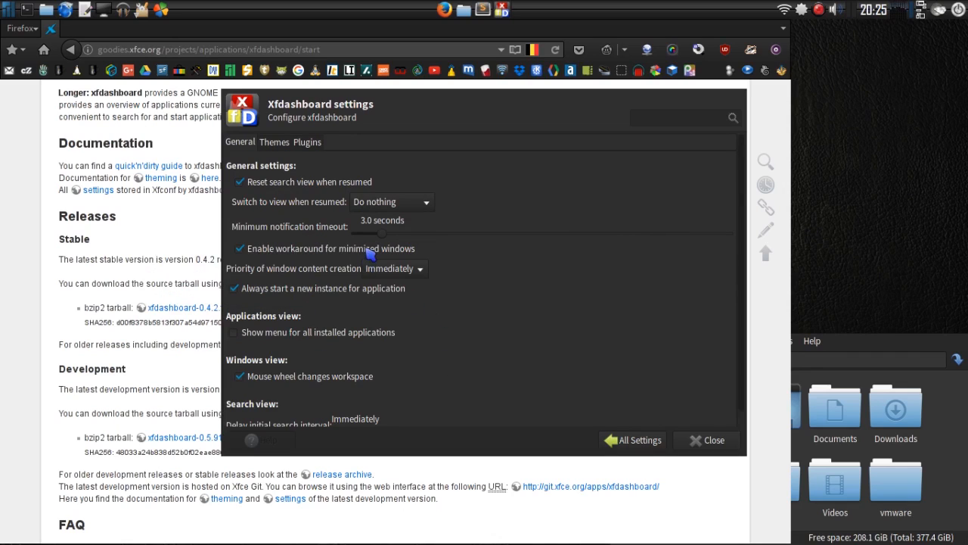
{"action": "mouse_move", "coordinate": [356, 249]}
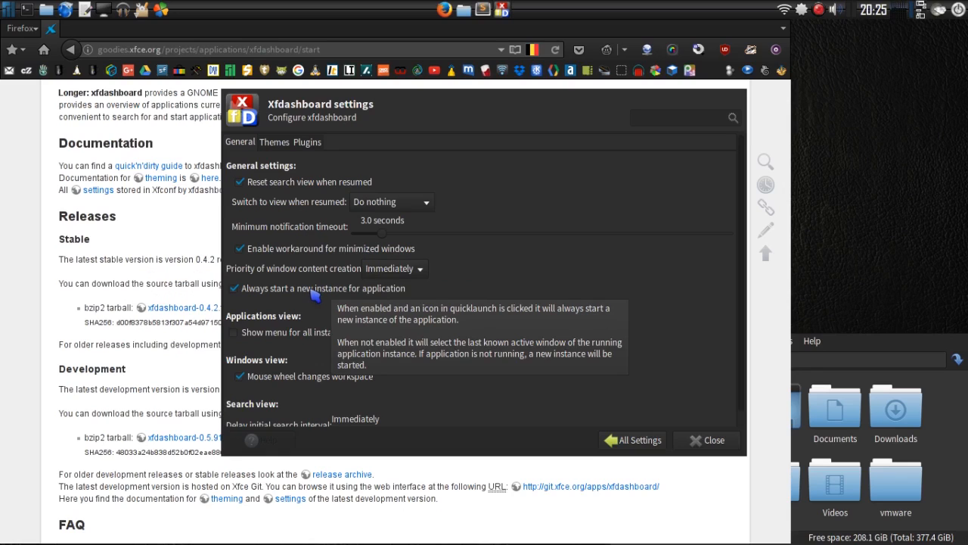
{"action": "mouse_move", "coordinate": [312, 296]}
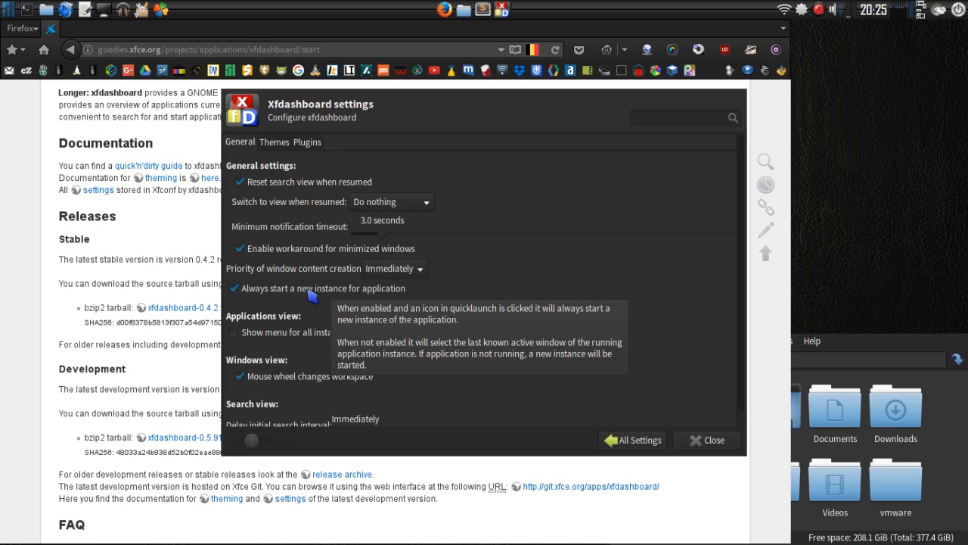
{"action": "mouse_move", "coordinate": [469, 345]}
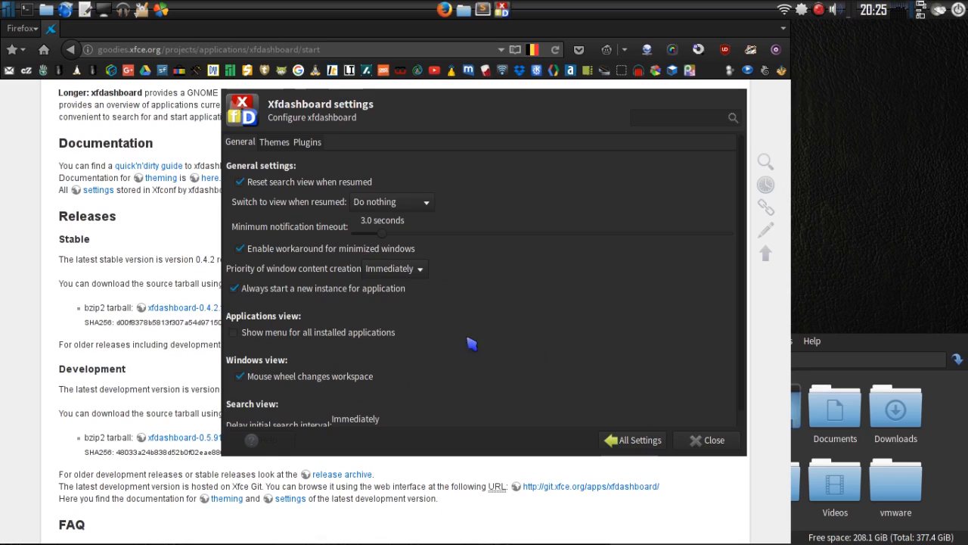
{"action": "mouse_move", "coordinate": [251, 296]}
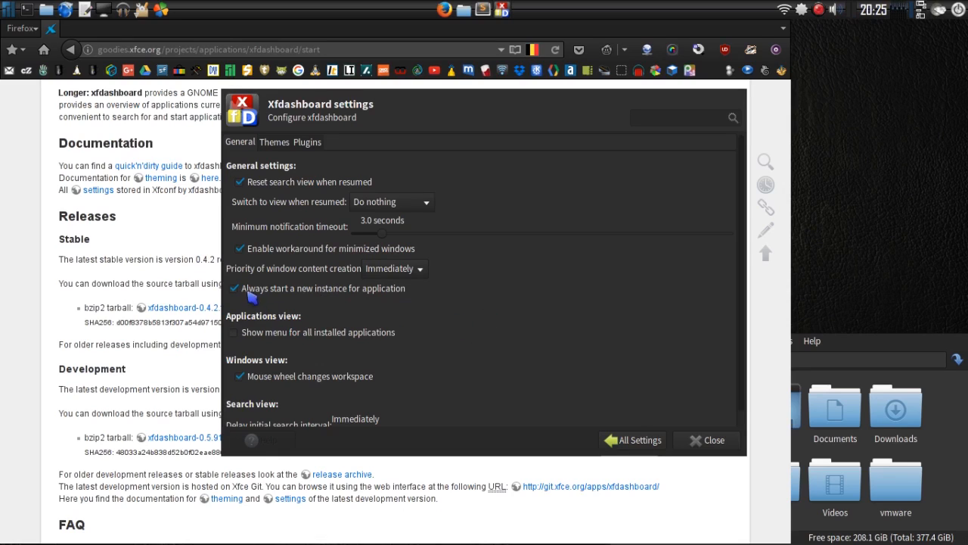
{"action": "left_click", "coordinate": [236, 287]}
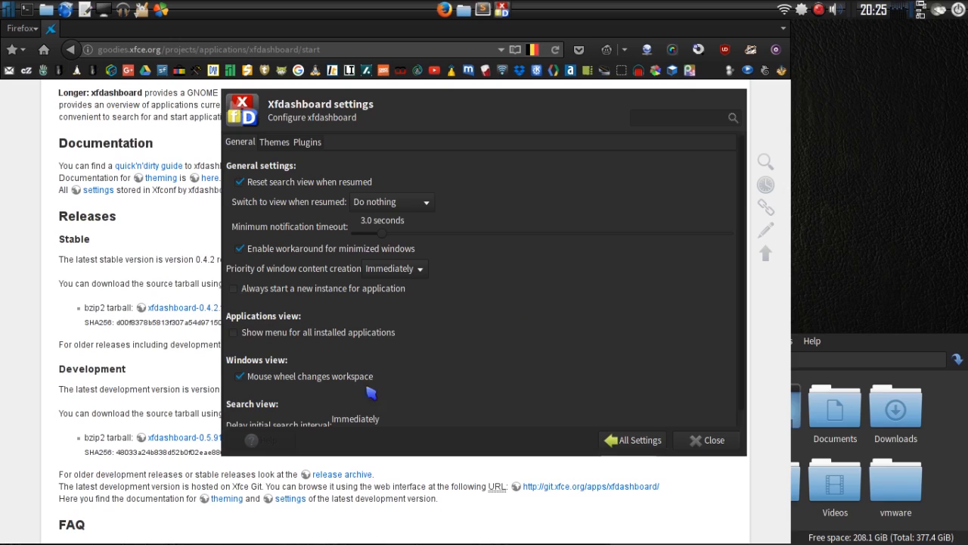
{"action": "mouse_move", "coordinate": [375, 378]}
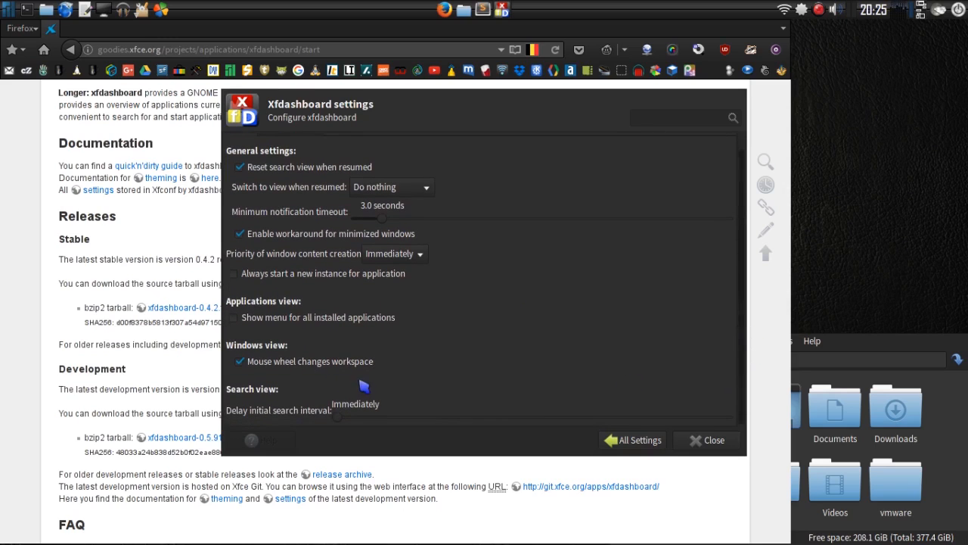
{"action": "mouse_move", "coordinate": [288, 423]}
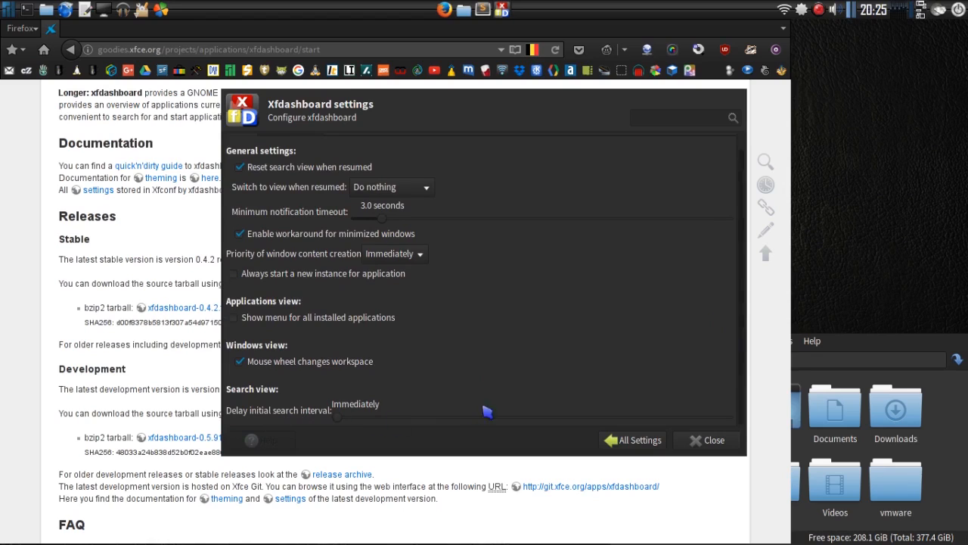
{"action": "mouse_move", "coordinate": [345, 418]}
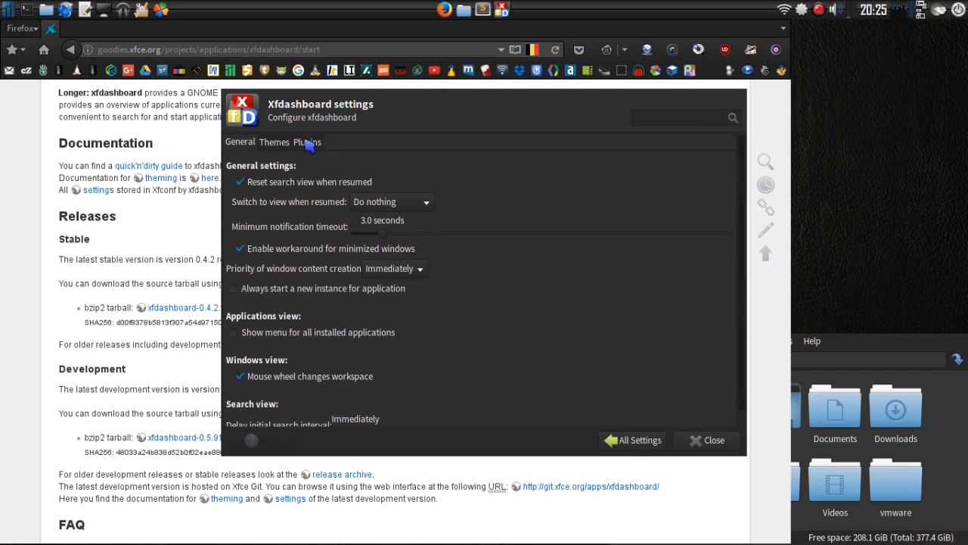
- Enable the Hot corner plugin in xfdashboard's Plugins list
{"action": "left_click", "coordinate": [307, 142]}
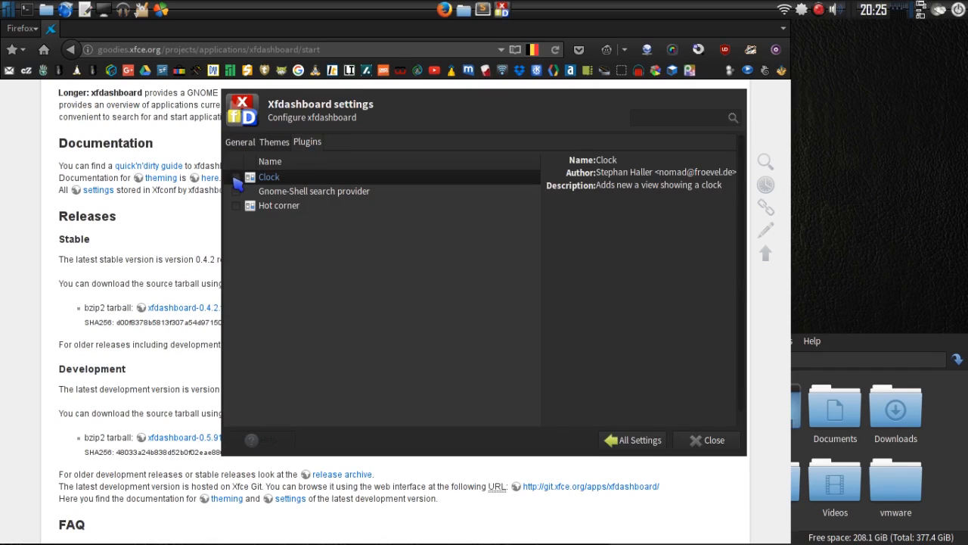
{"action": "left_click", "coordinate": [236, 175]}
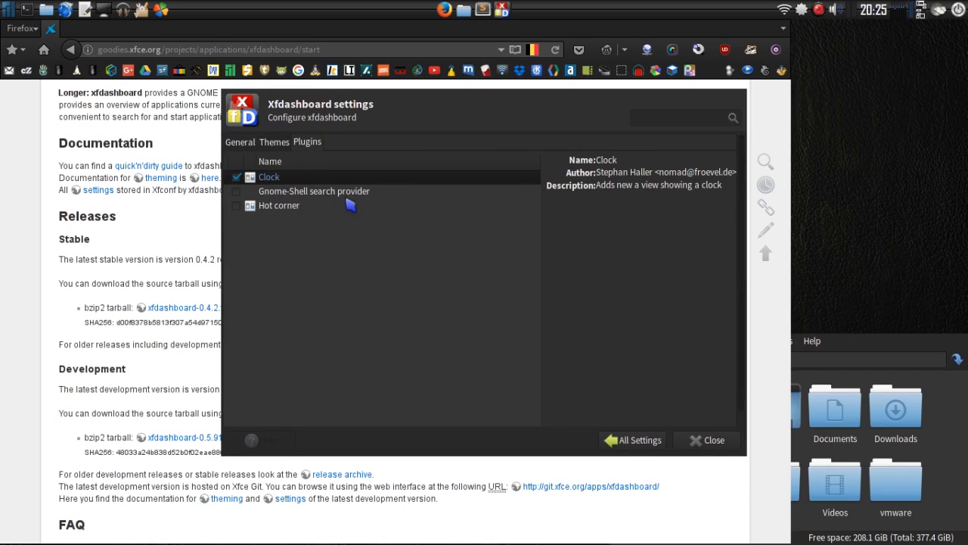
{"action": "mouse_move", "coordinate": [340, 198]}
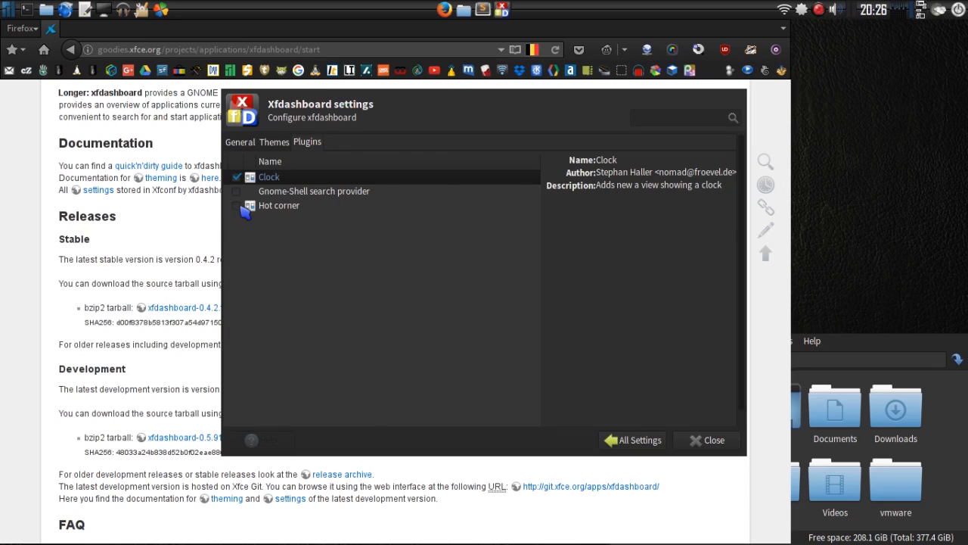
{"action": "left_click", "coordinate": [279, 206]}
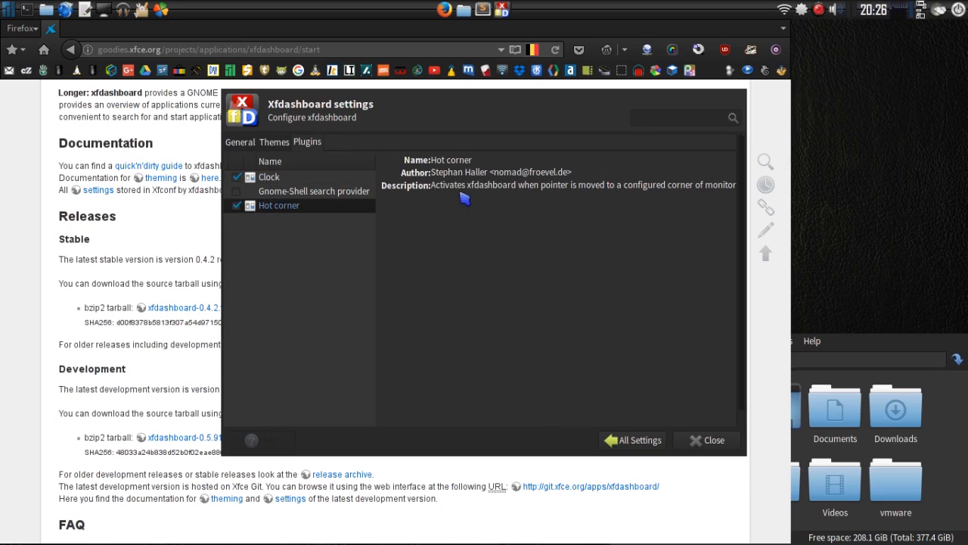
{"action": "mouse_move", "coordinate": [629, 193]}
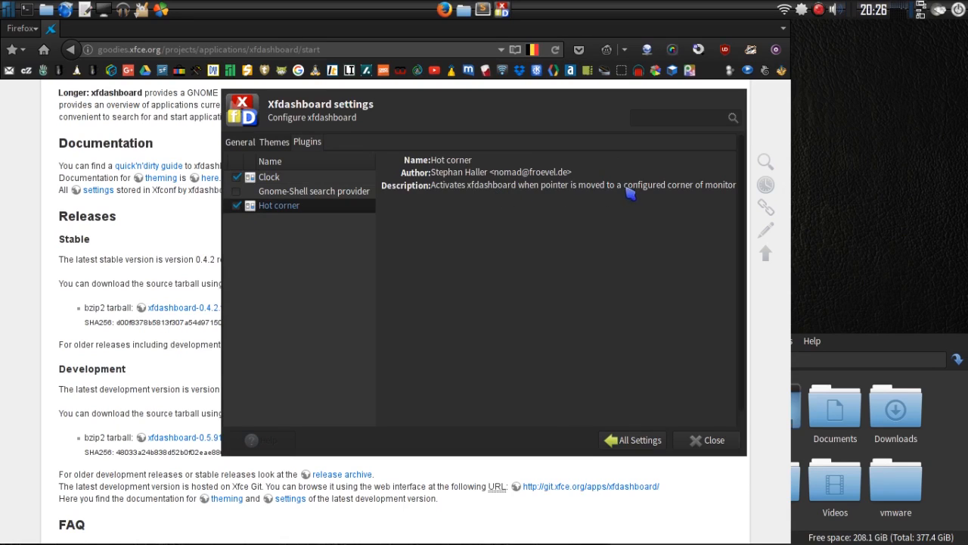
{"action": "mouse_move", "coordinate": [466, 196]}
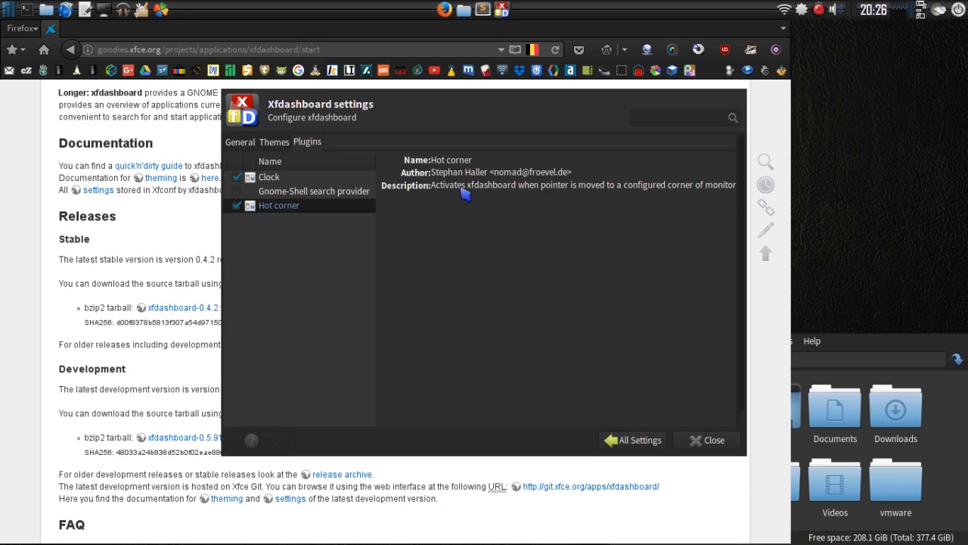
{"action": "mouse_move", "coordinate": [672, 198]}
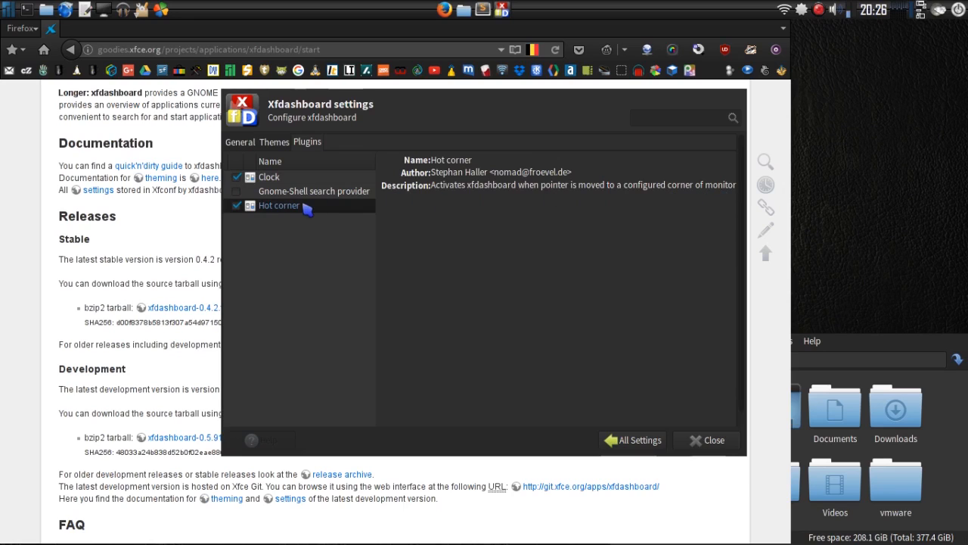
{"action": "mouse_move", "coordinate": [303, 212]}
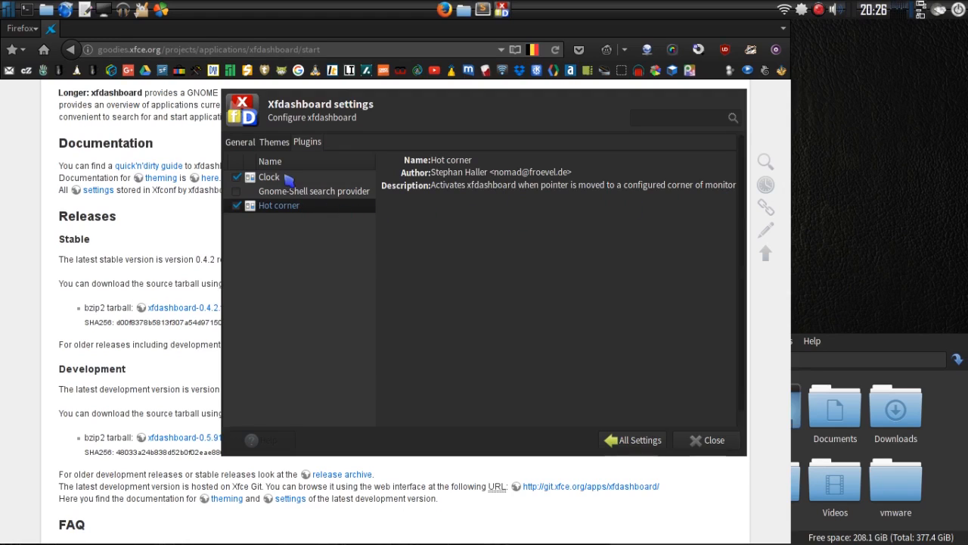
- Show the Themes list with the default xfdashboard theme selected, after a brief look at Plugins
{"action": "left_click", "coordinate": [274, 142]}
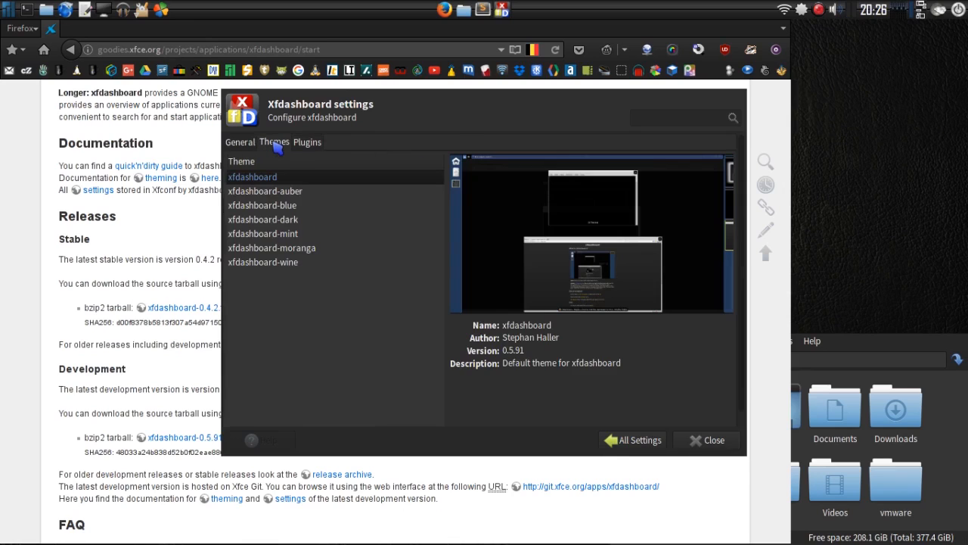
{"action": "mouse_move", "coordinate": [286, 165]}
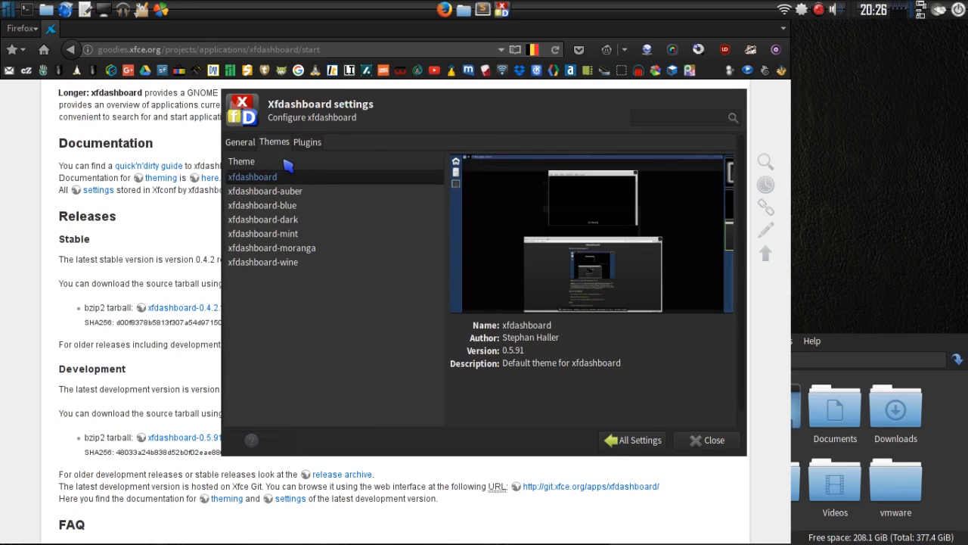
{"action": "mouse_move", "coordinate": [241, 159]}
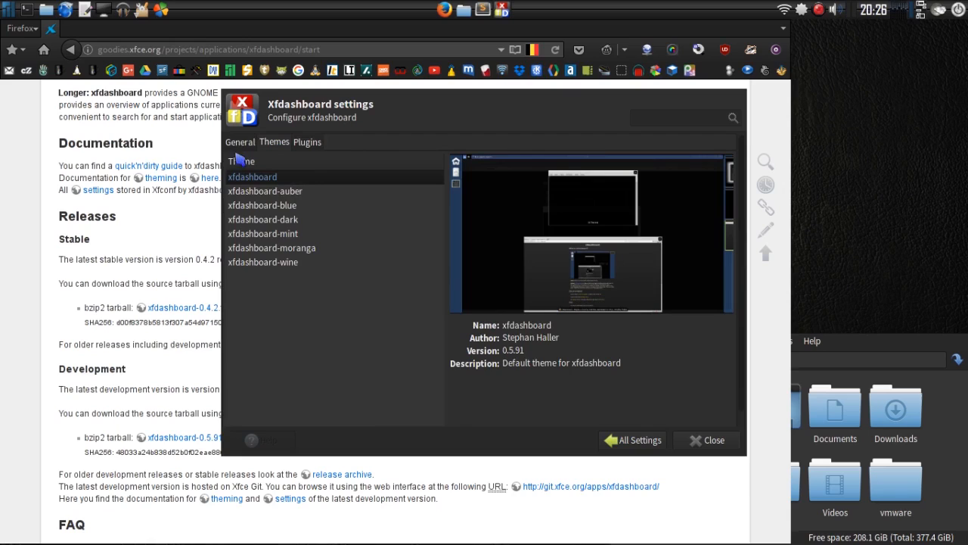
{"action": "mouse_move", "coordinate": [243, 155]}
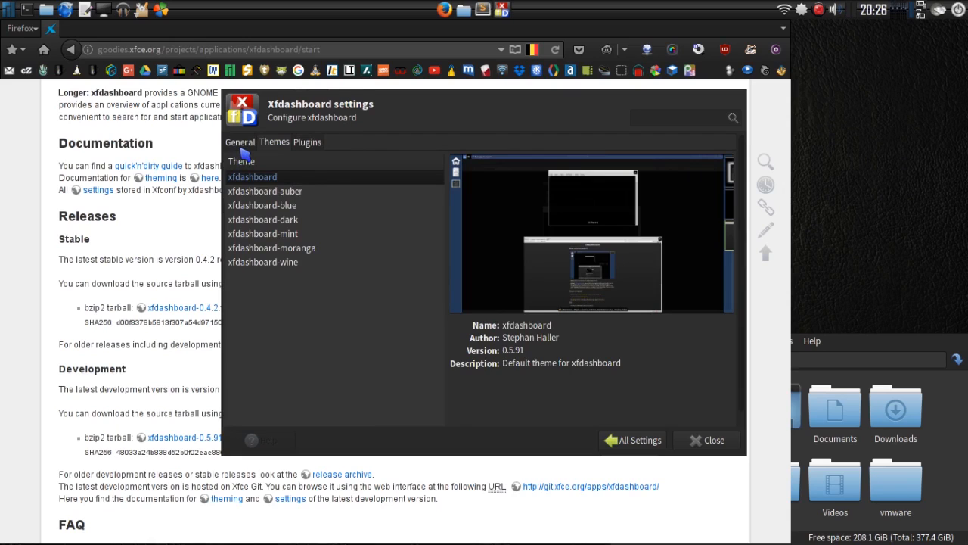
{"action": "left_click", "coordinate": [306, 143]}
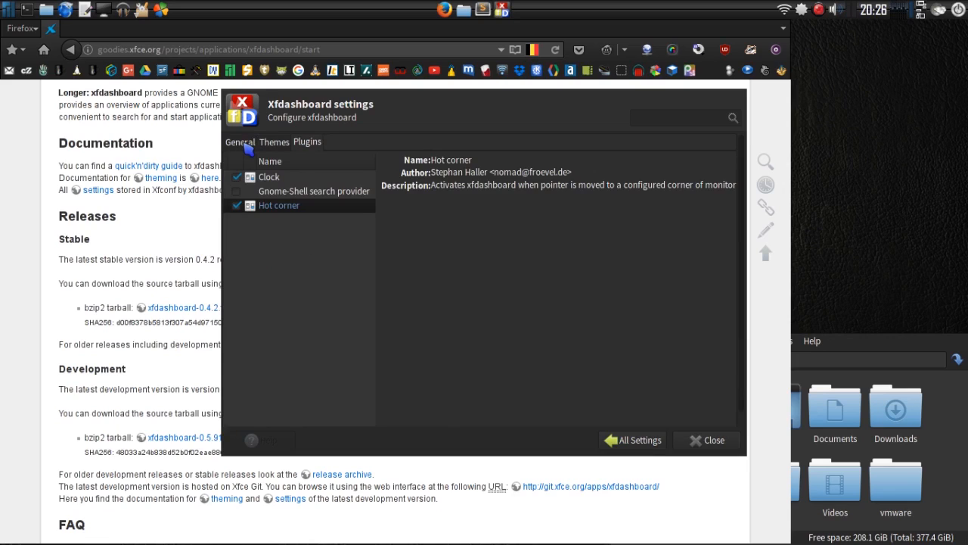
{"action": "mouse_move", "coordinate": [336, 203]}
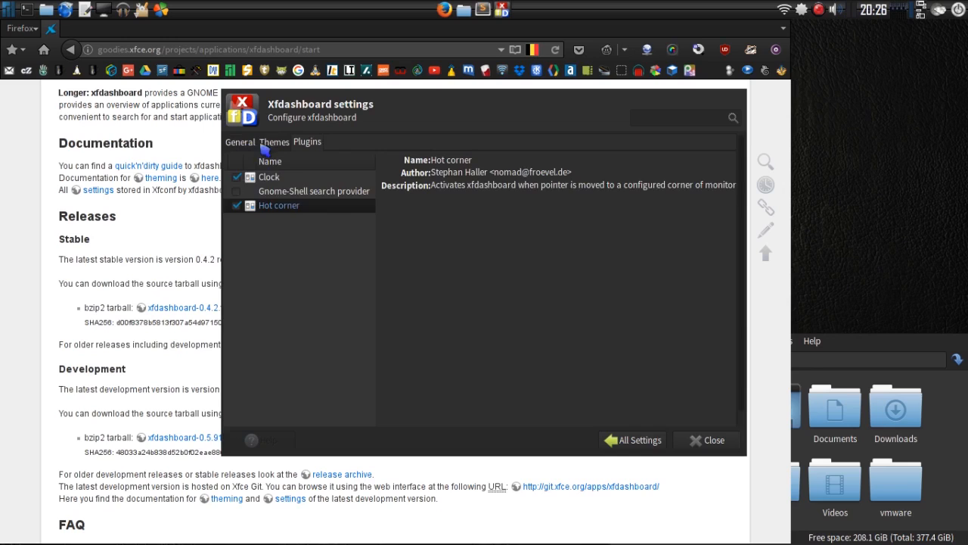
{"action": "left_click", "coordinate": [274, 143]}
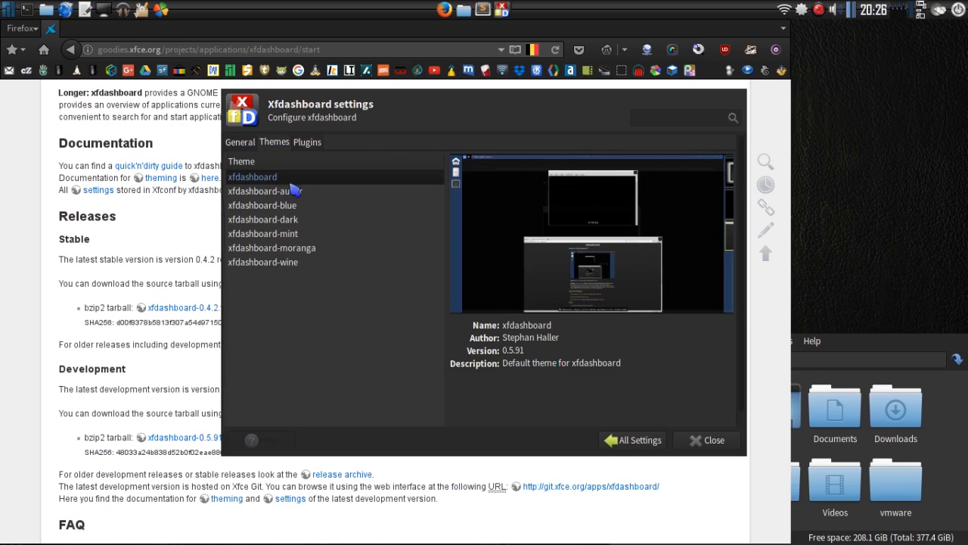
{"action": "mouse_move", "coordinate": [293, 189]}
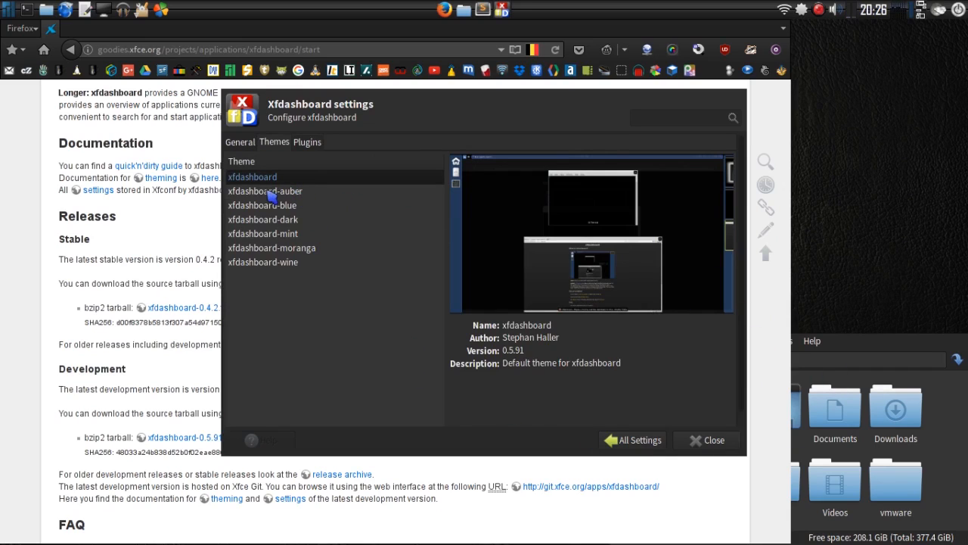
{"action": "left_click", "coordinate": [265, 190]}
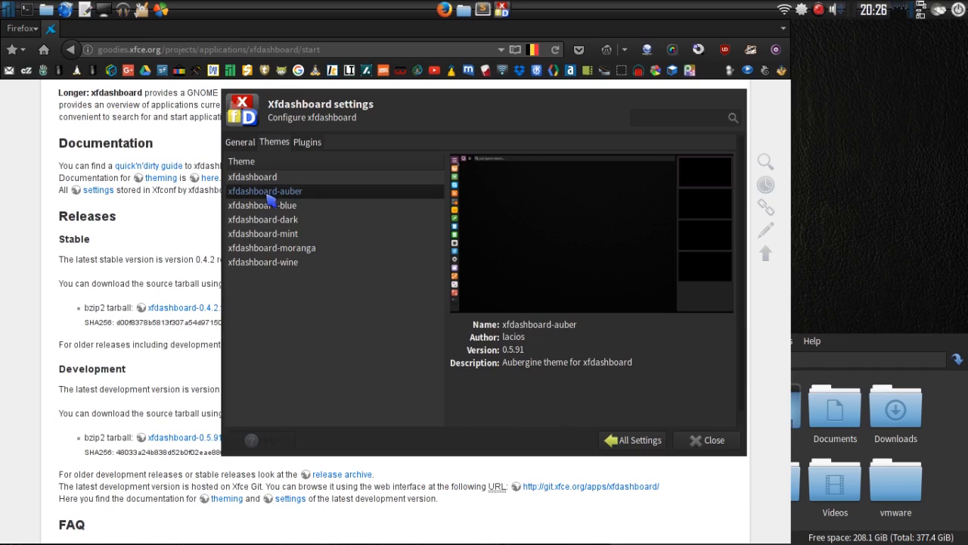
{"action": "left_click", "coordinate": [263, 206]}
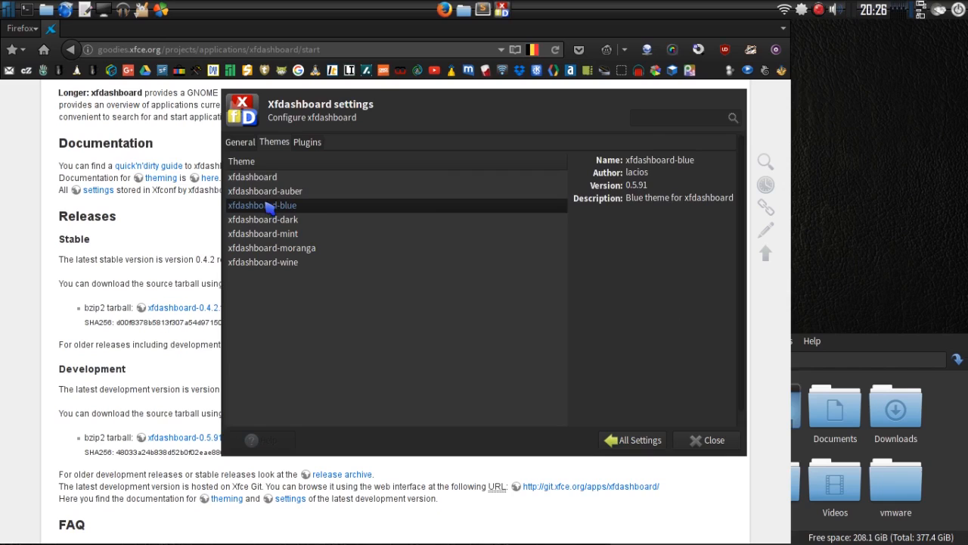
{"action": "mouse_move", "coordinate": [265, 230]}
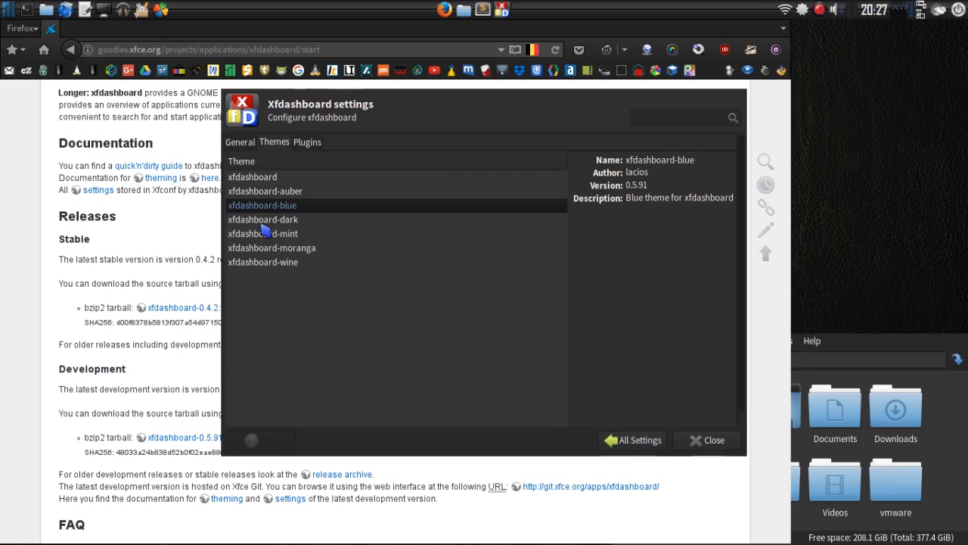
{"action": "left_click", "coordinate": [263, 220]}
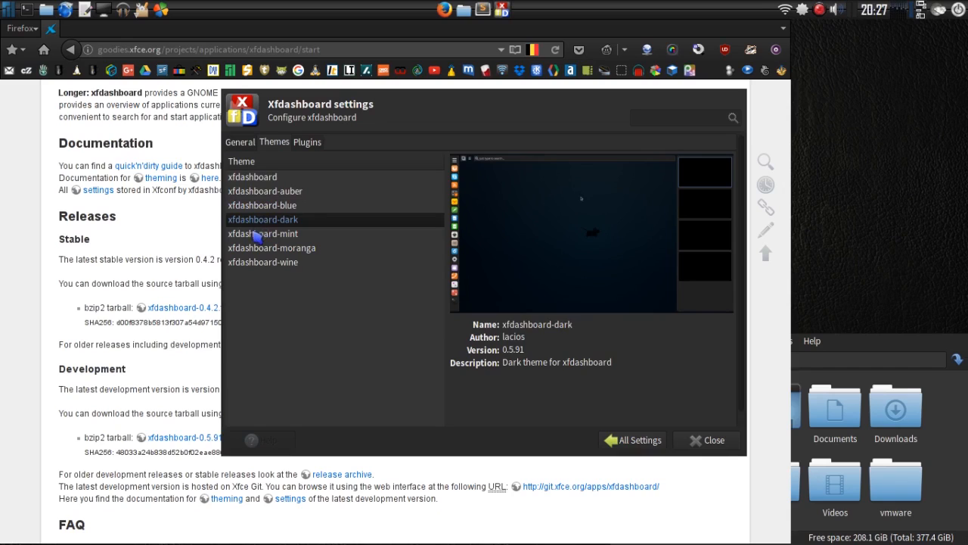
{"action": "left_click", "coordinate": [272, 248]}
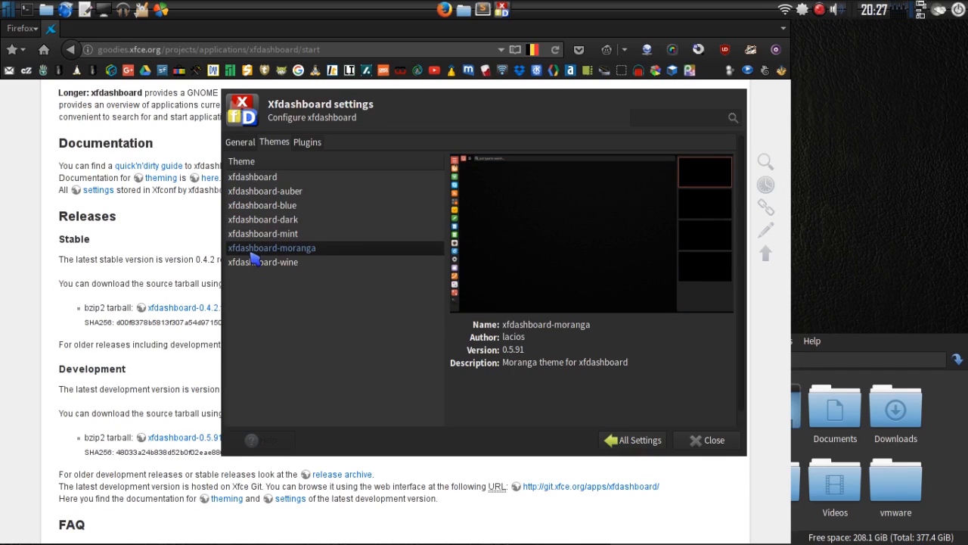
{"action": "left_click", "coordinate": [263, 262]}
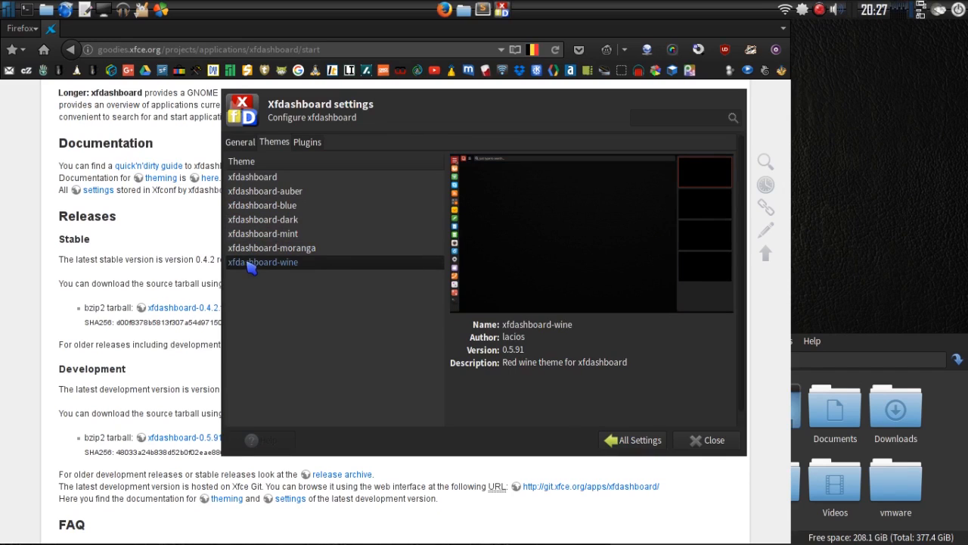
{"action": "left_click", "coordinate": [251, 176]}
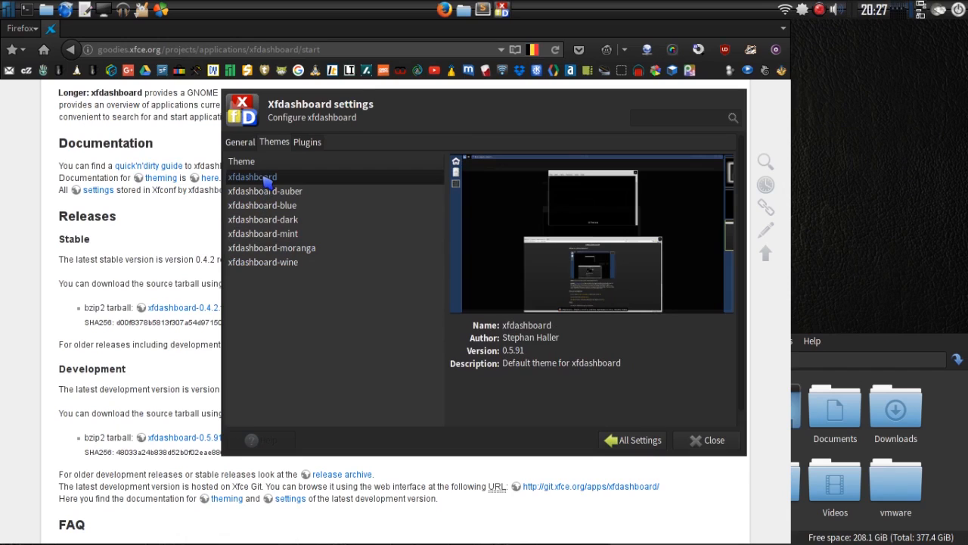
- Show xfdashboard's General settings page with the new-instance option still off
{"action": "left_click", "coordinate": [241, 143]}
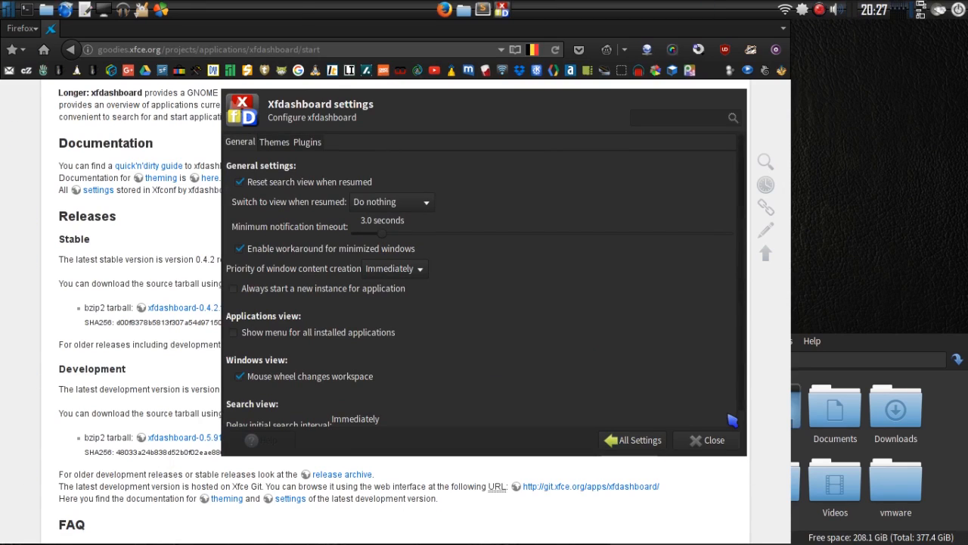
{"action": "mouse_move", "coordinate": [355, 418]}
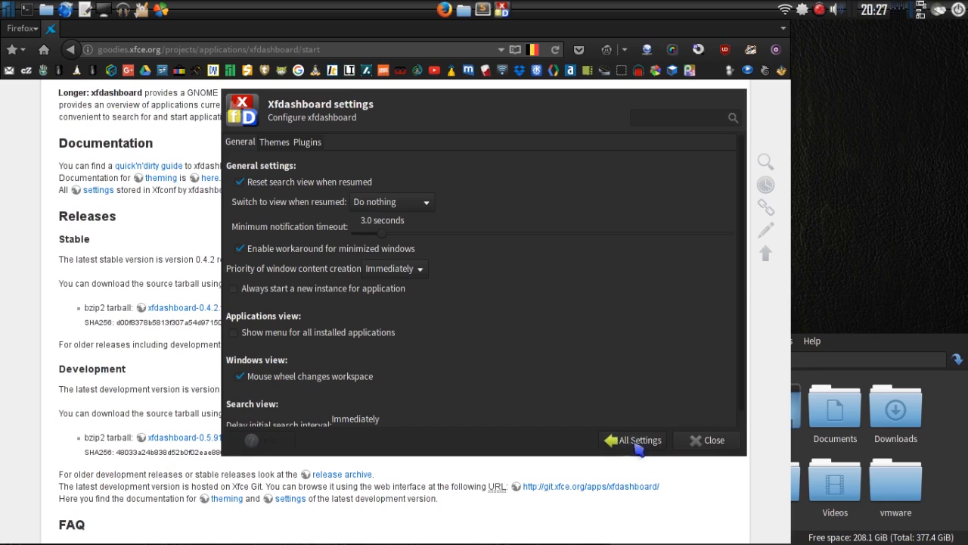
- Return to All Settings and close the Settings Manager window
{"action": "left_click", "coordinate": [633, 438]}
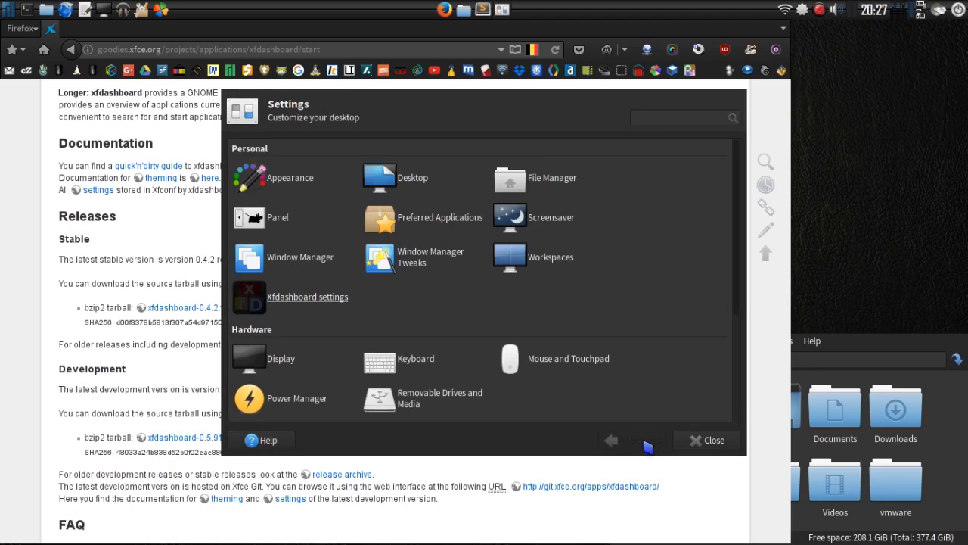
{"action": "left_click", "coordinate": [706, 439]}
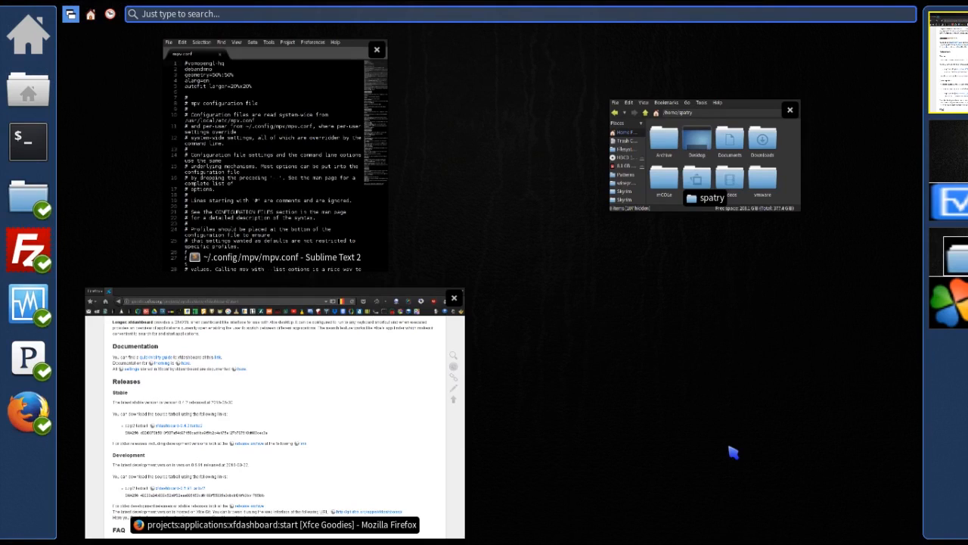
{"action": "mouse_move", "coordinate": [402, 27]}
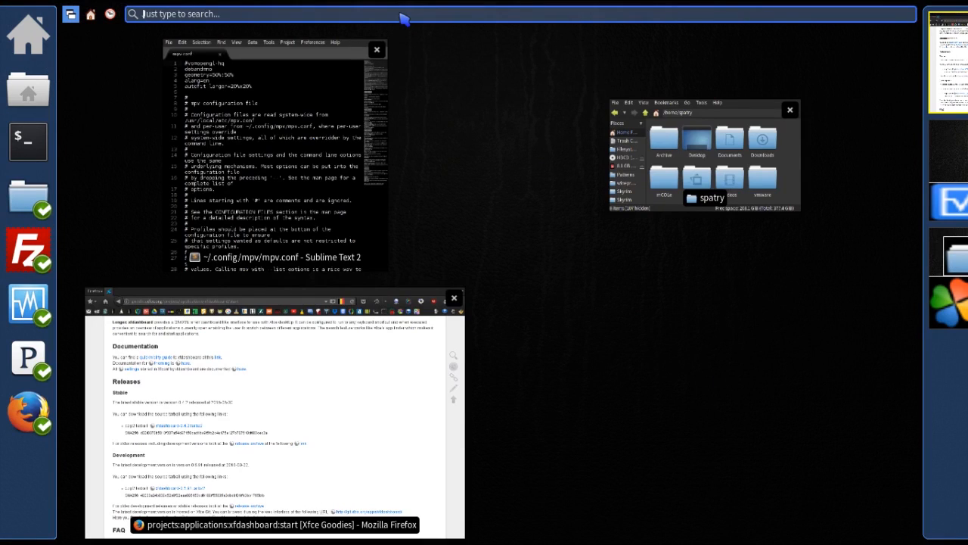
- Search for 'steam' in the xfdashboard overview
{"action": "type", "text": "steam"}
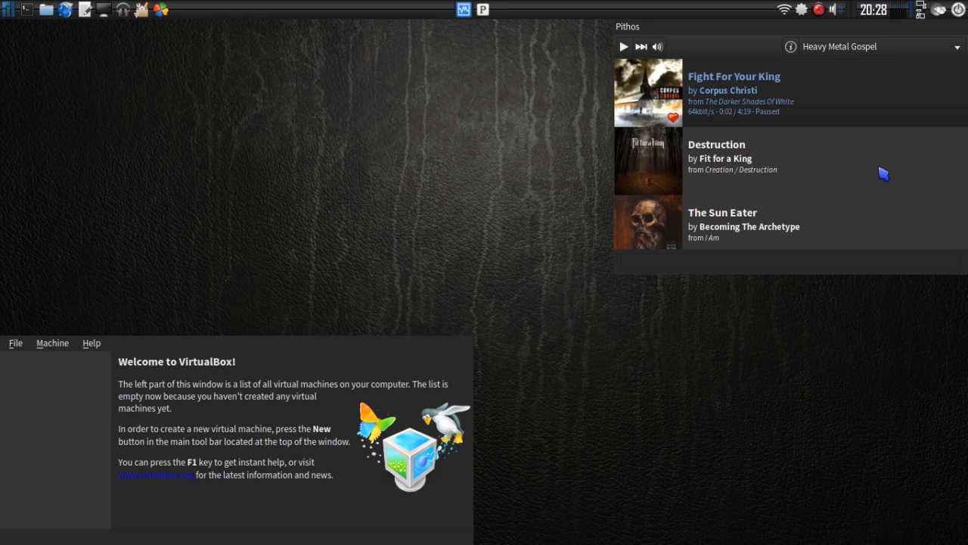
{"action": "mouse_move", "coordinate": [886, 185]}
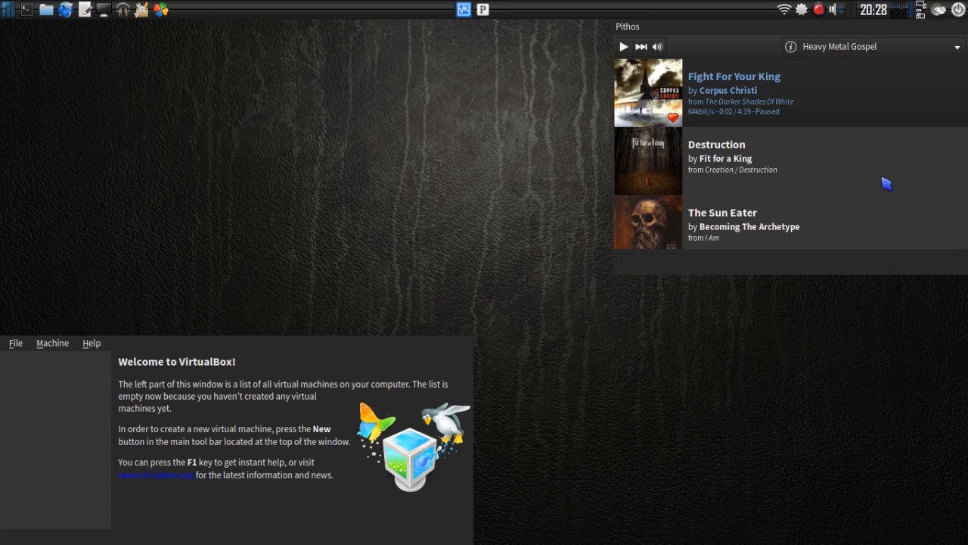
{"action": "mouse_move", "coordinate": [590, 360]}
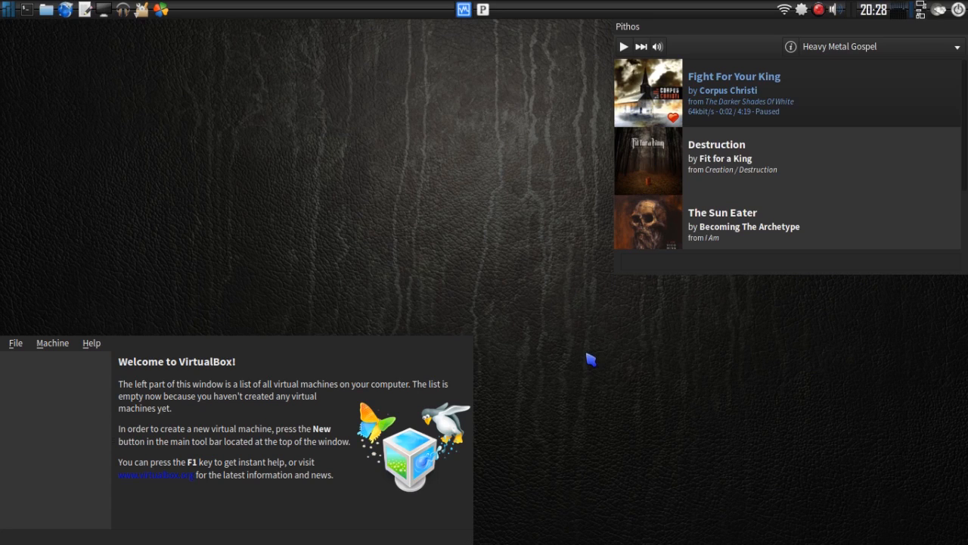
{"action": "mouse_move", "coordinate": [608, 325]}
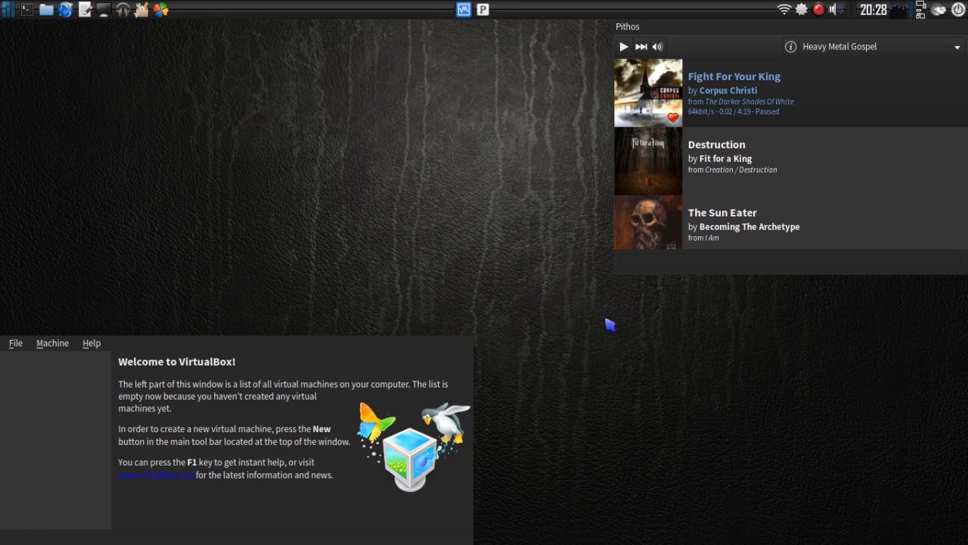
{"action": "mouse_move", "coordinate": [577, 355]}
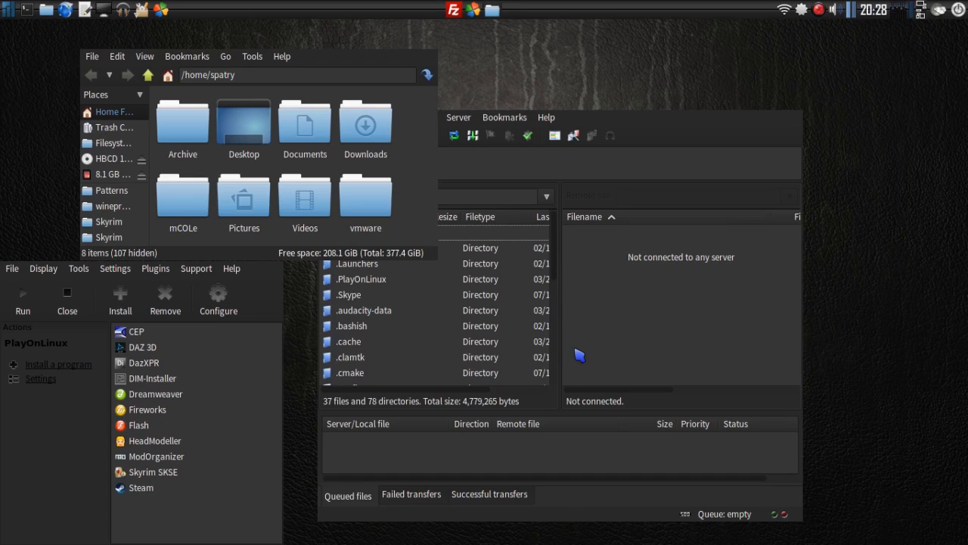
{"action": "mouse_move", "coordinate": [865, 165]}
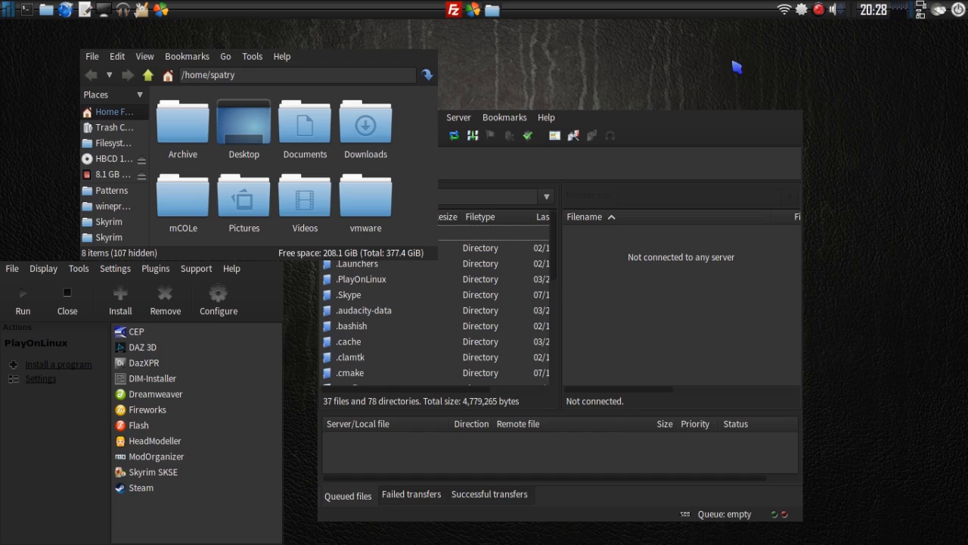
{"action": "mouse_move", "coordinate": [874, 227]}
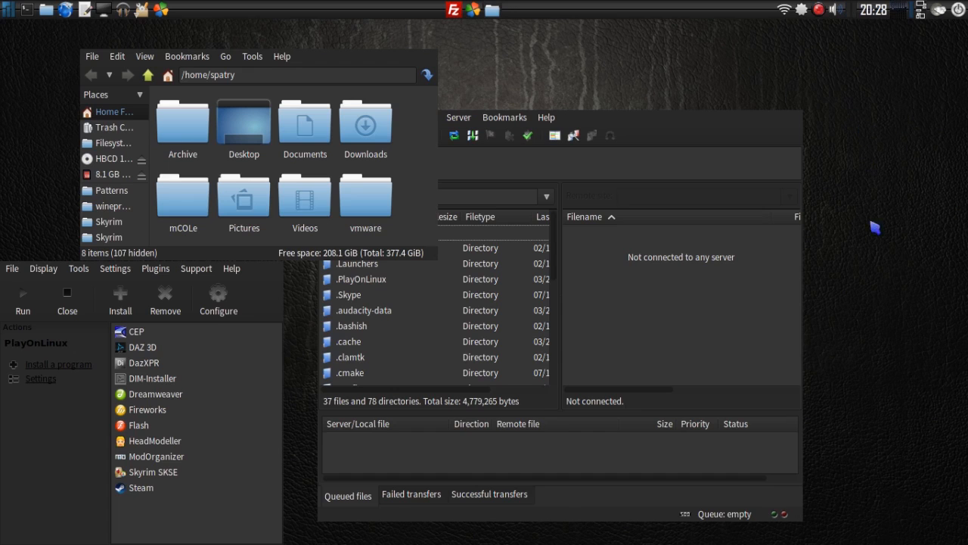
{"action": "mouse_move", "coordinate": [829, 241]}
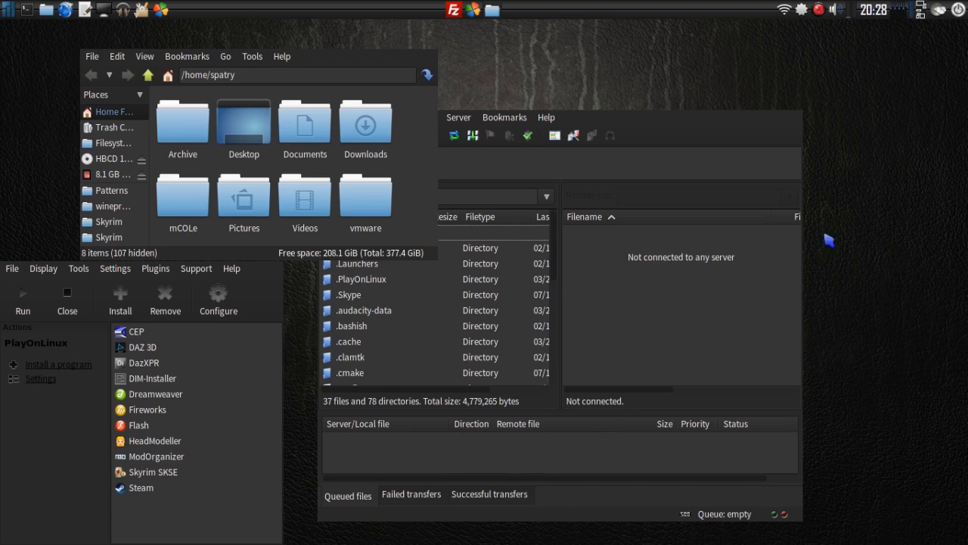